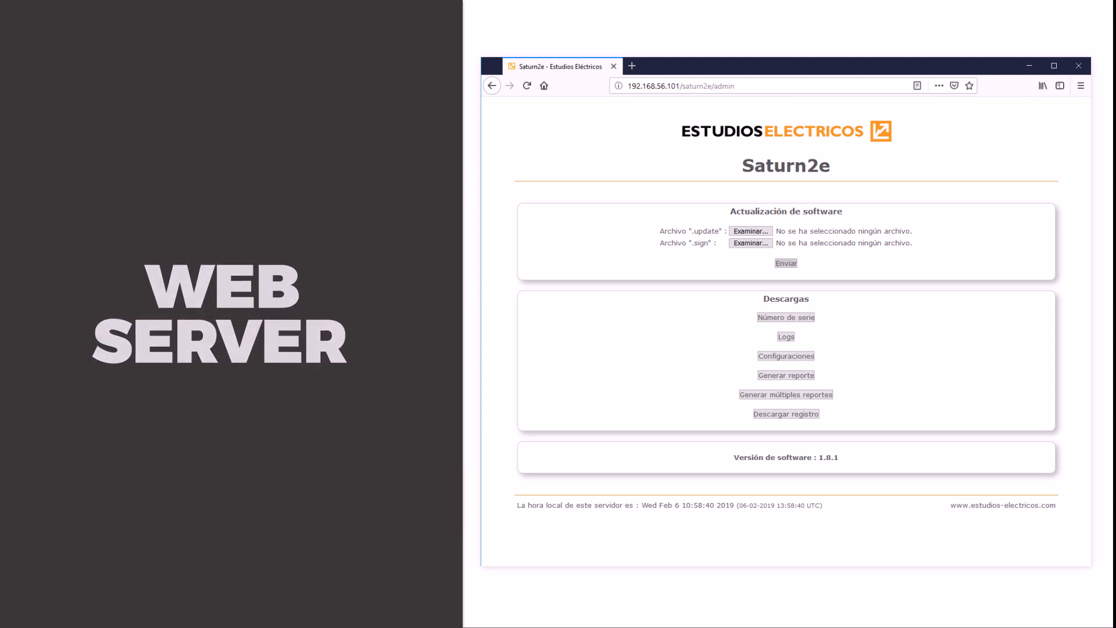
# Scroll through the current Hidro U1 result page to review its contents
pyautogui.click(785, 375)
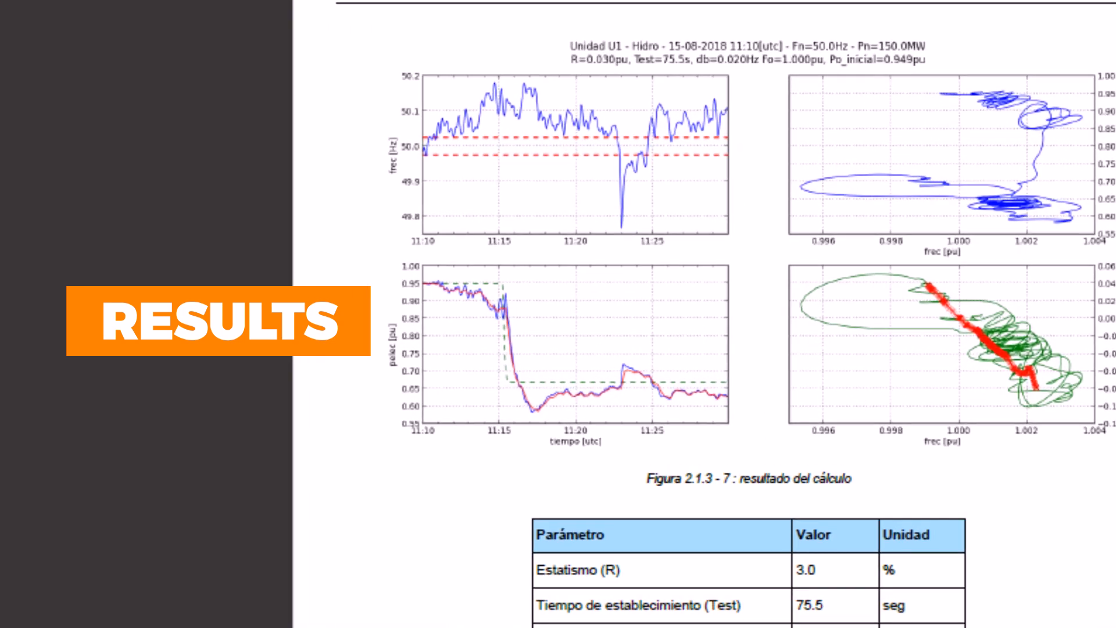
pyautogui.scroll(-3)
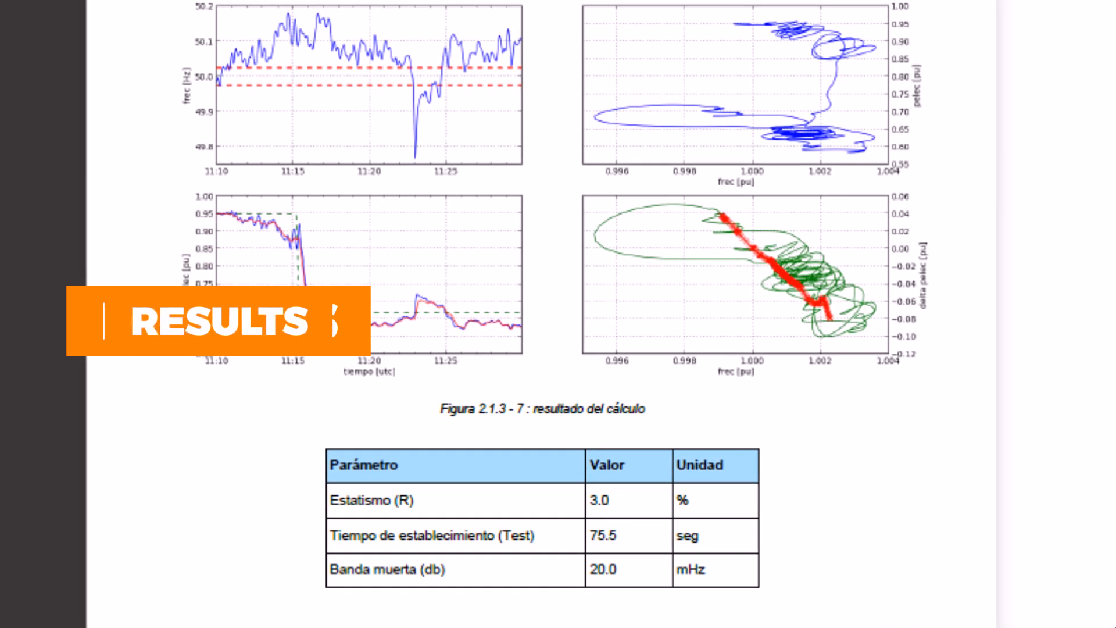
pyautogui.scroll(-3)
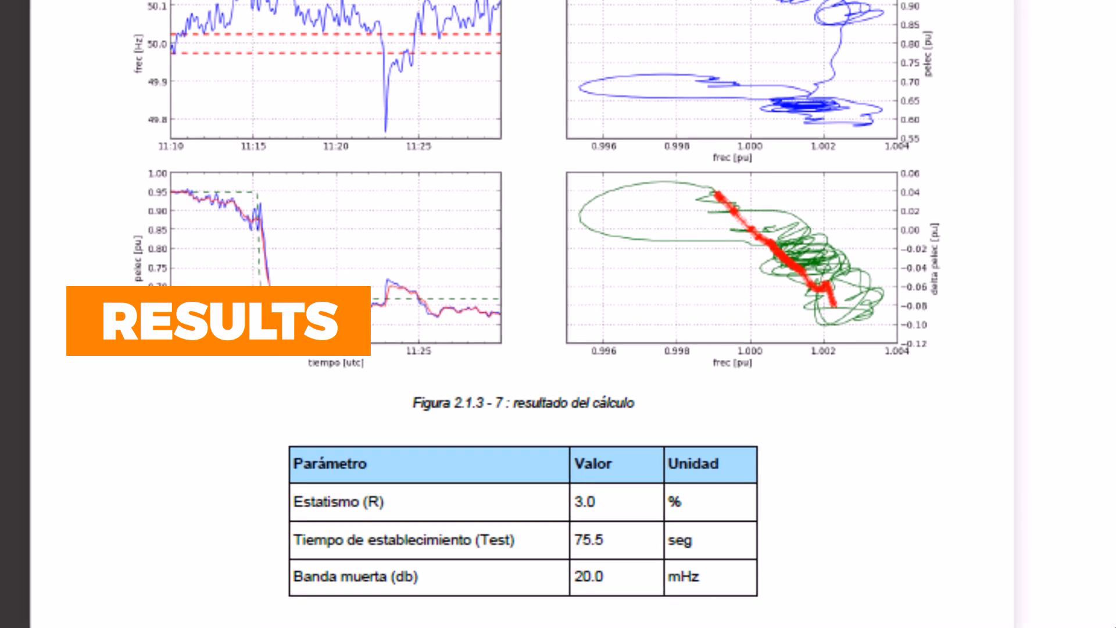
pyautogui.scroll(-3)
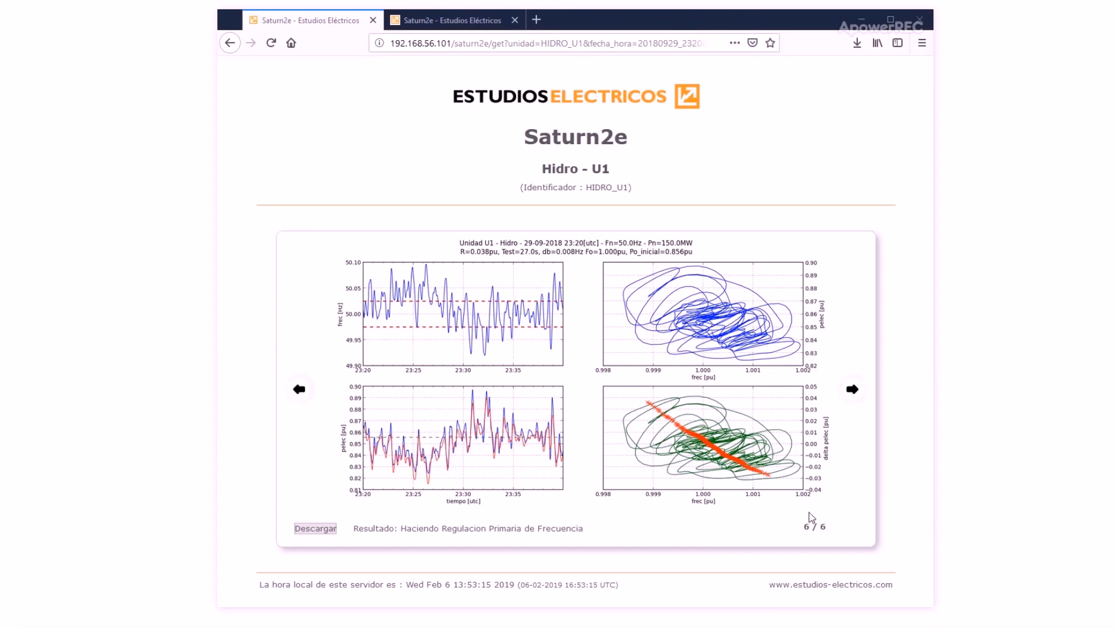
# Page back through the recorded results from 6/6 to 2/6
pyautogui.click(299, 390)
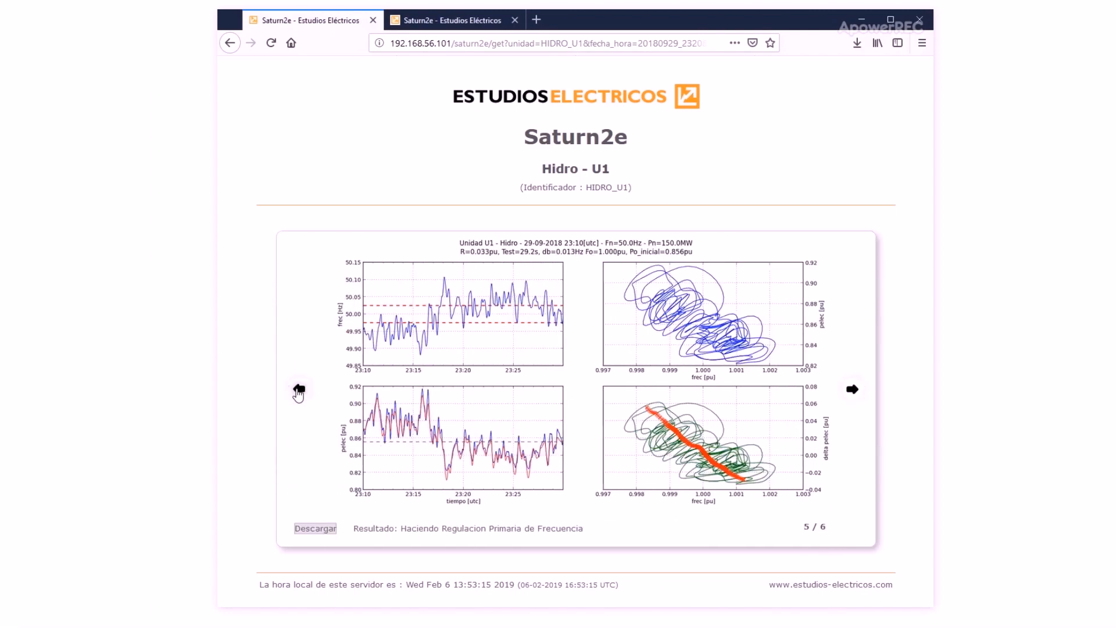
pyautogui.click(298, 389)
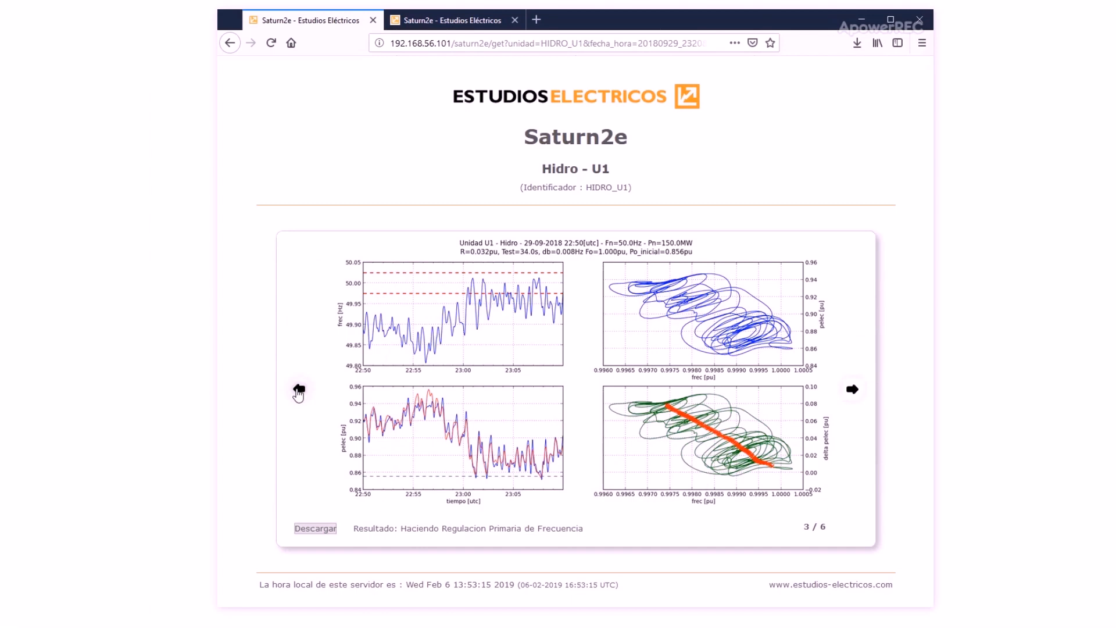
pyautogui.click(298, 389)
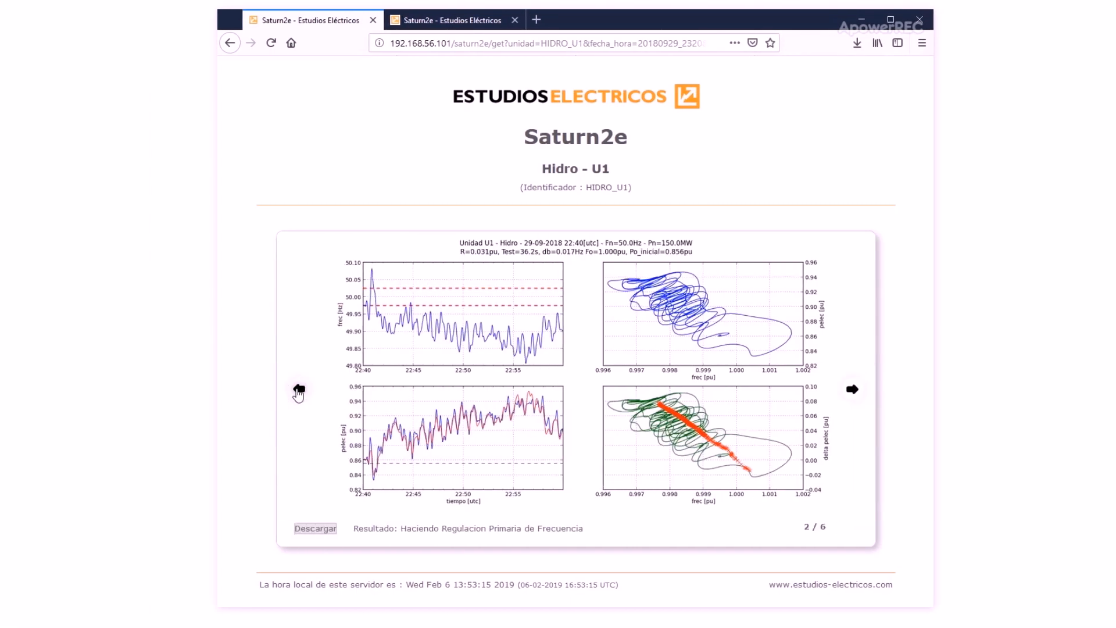
pyautogui.click(299, 388)
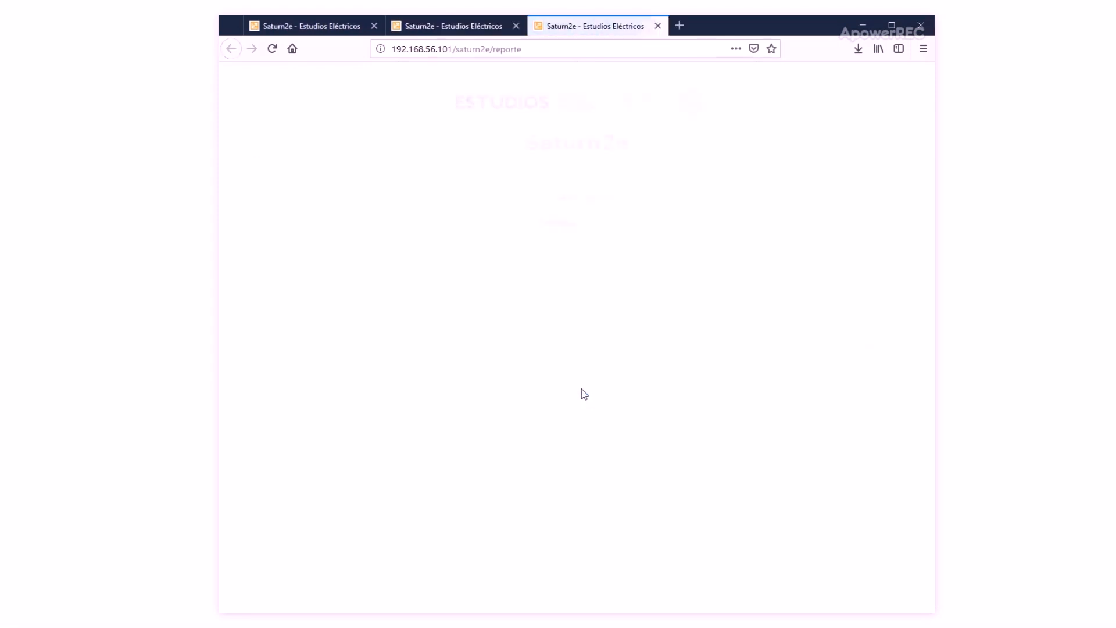
# Generate the Hidro U1 report starting August 2018 and acknowledge the please-wait notice
pyautogui.click(554, 248)
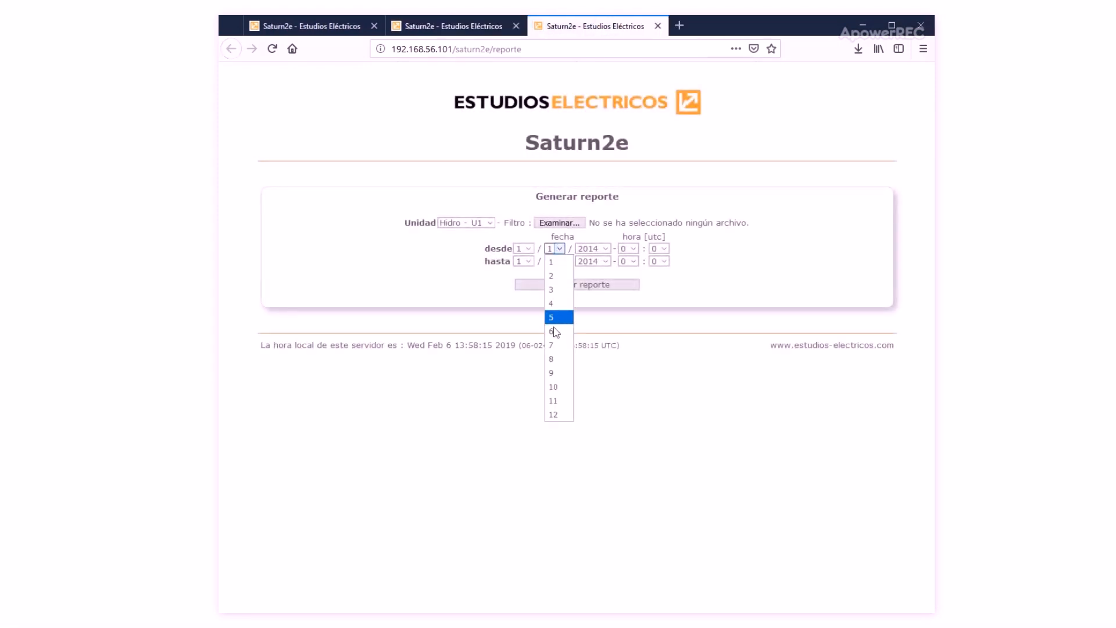
pyautogui.click(553, 358)
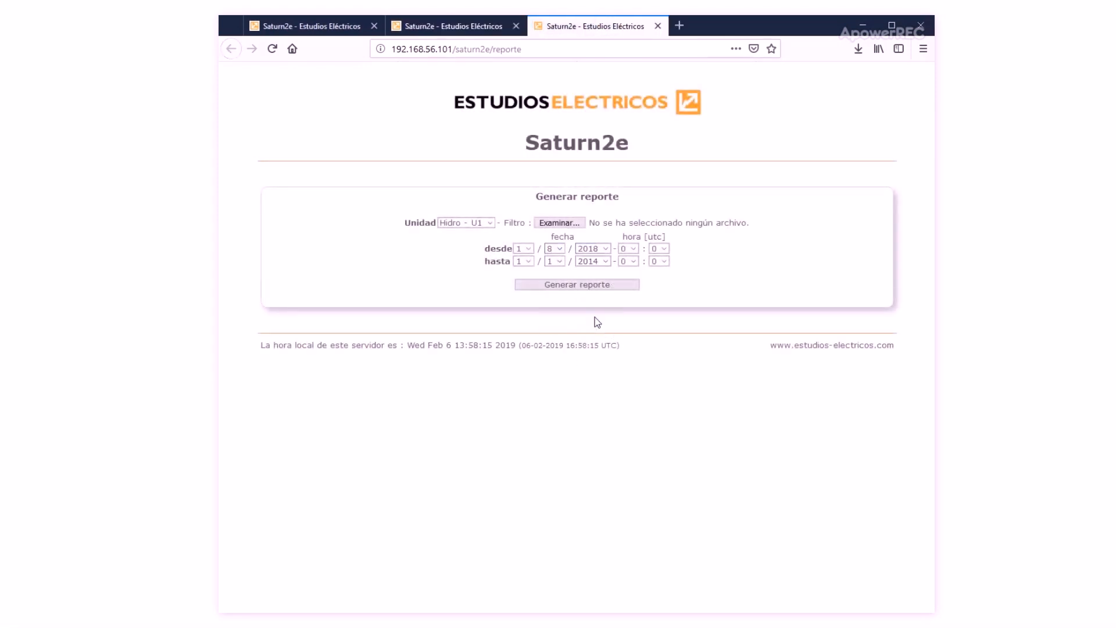
pyautogui.click(576, 284)
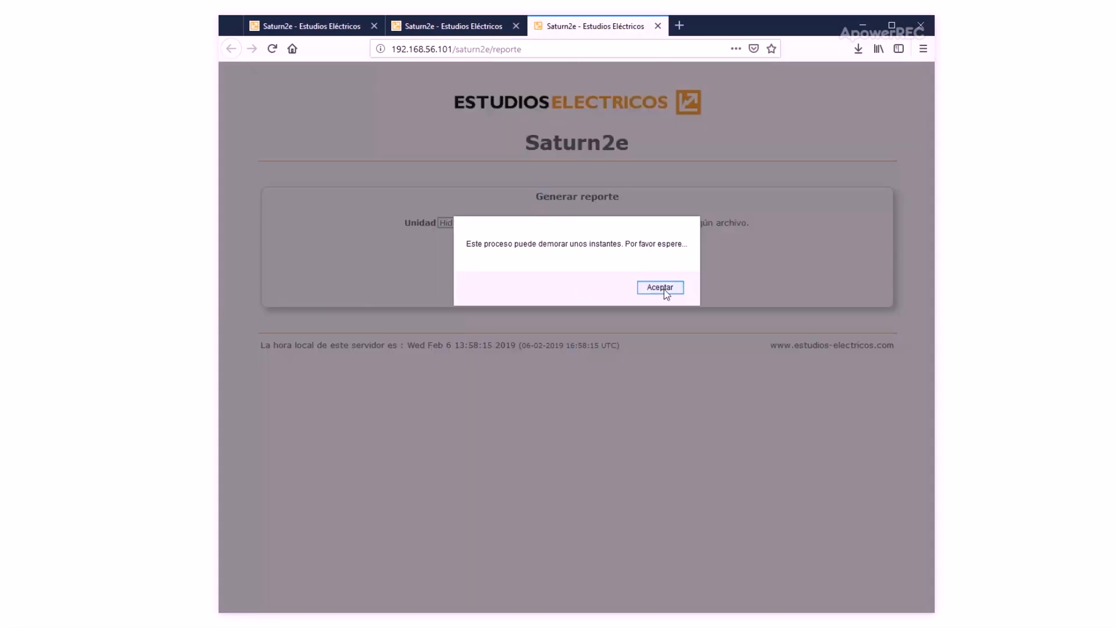
pyautogui.click(659, 287)
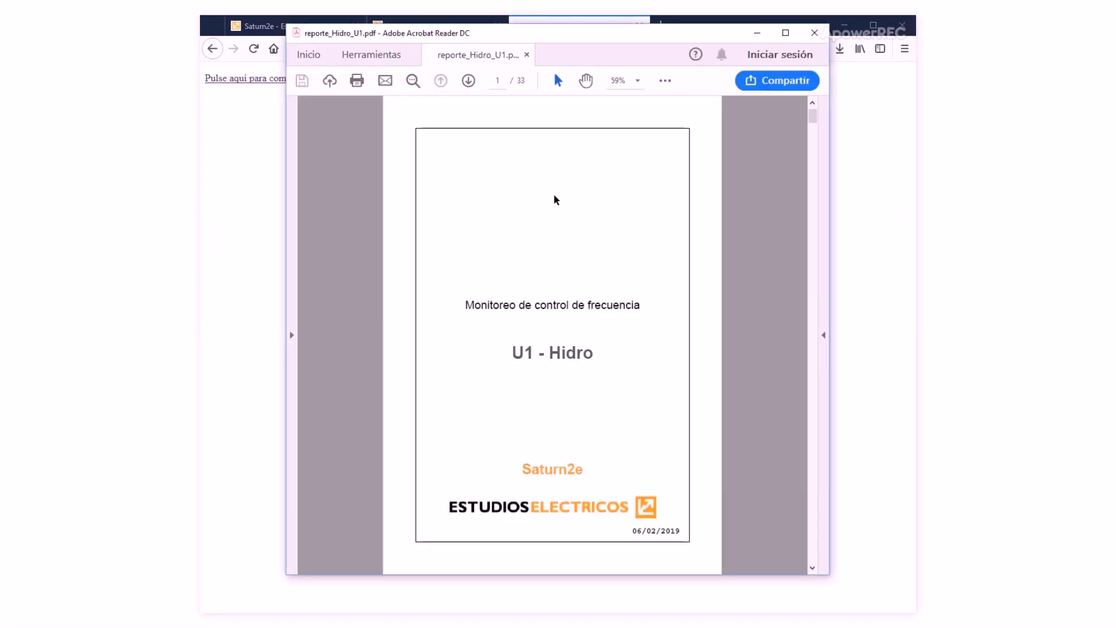
# Advance the report in Acrobat Reader from page 1 to page 5 with the droop histograms
pyautogui.scroll(-3)
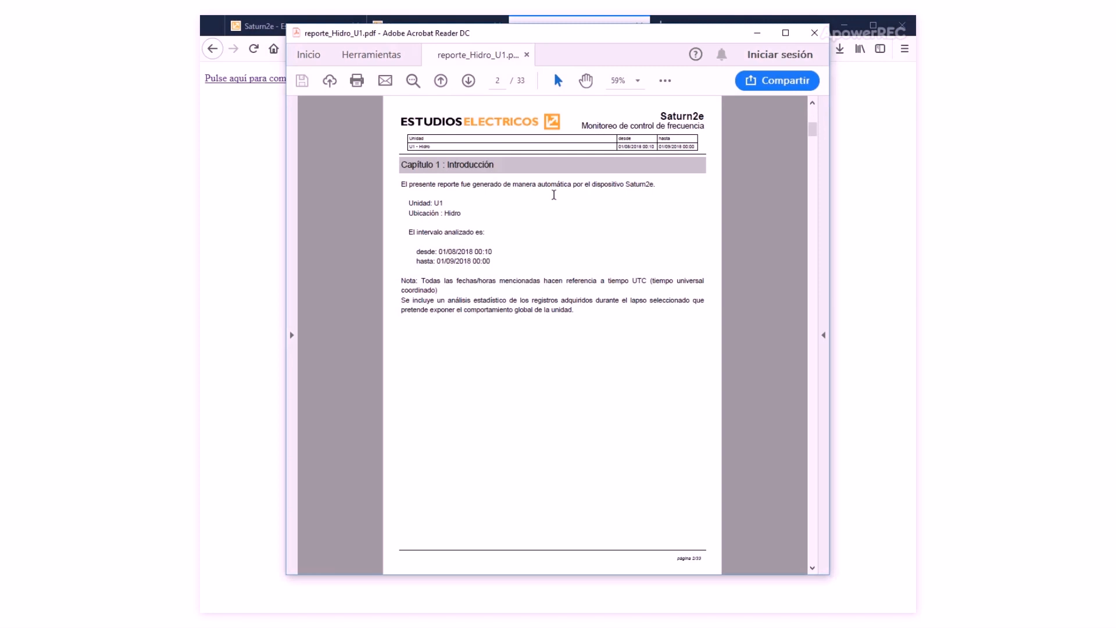
pyautogui.click(468, 80)
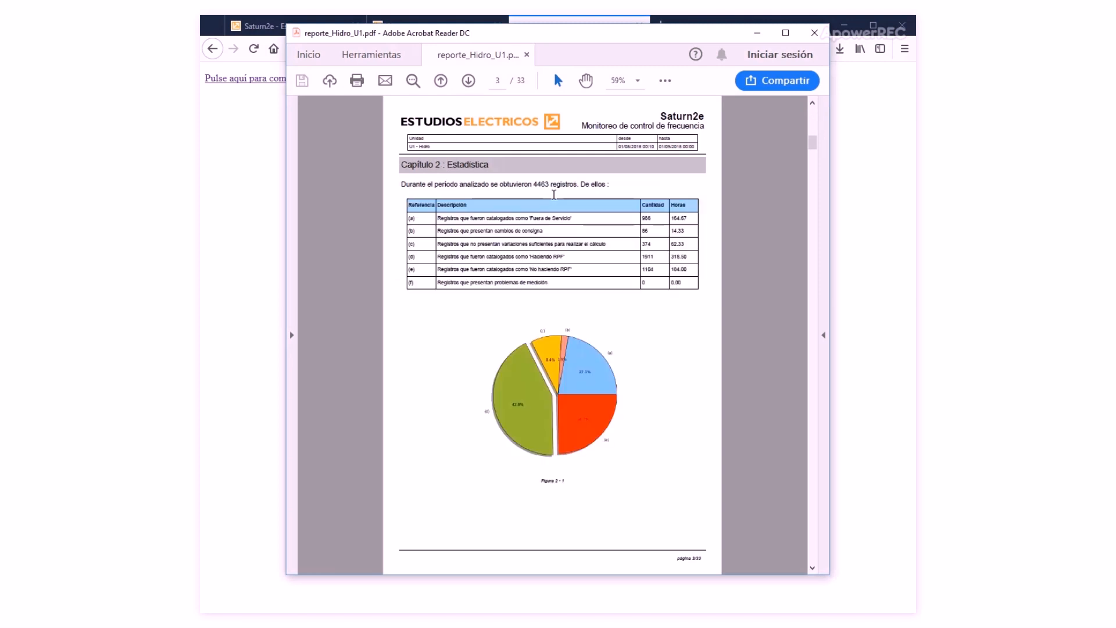
pyautogui.moveTo(687, 192)
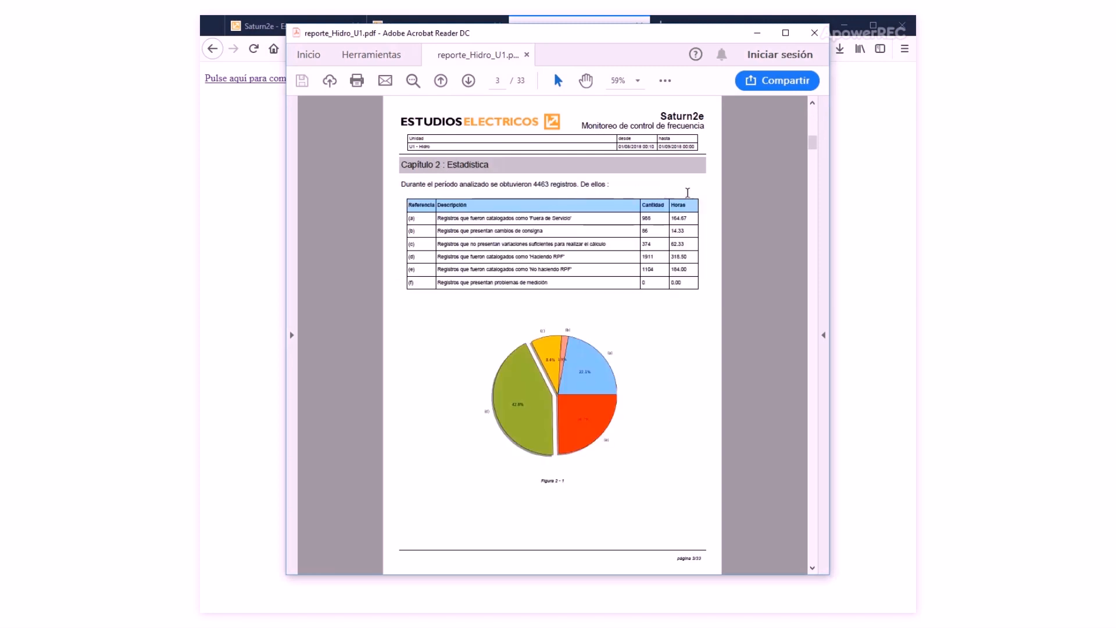
pyautogui.moveTo(710, 461)
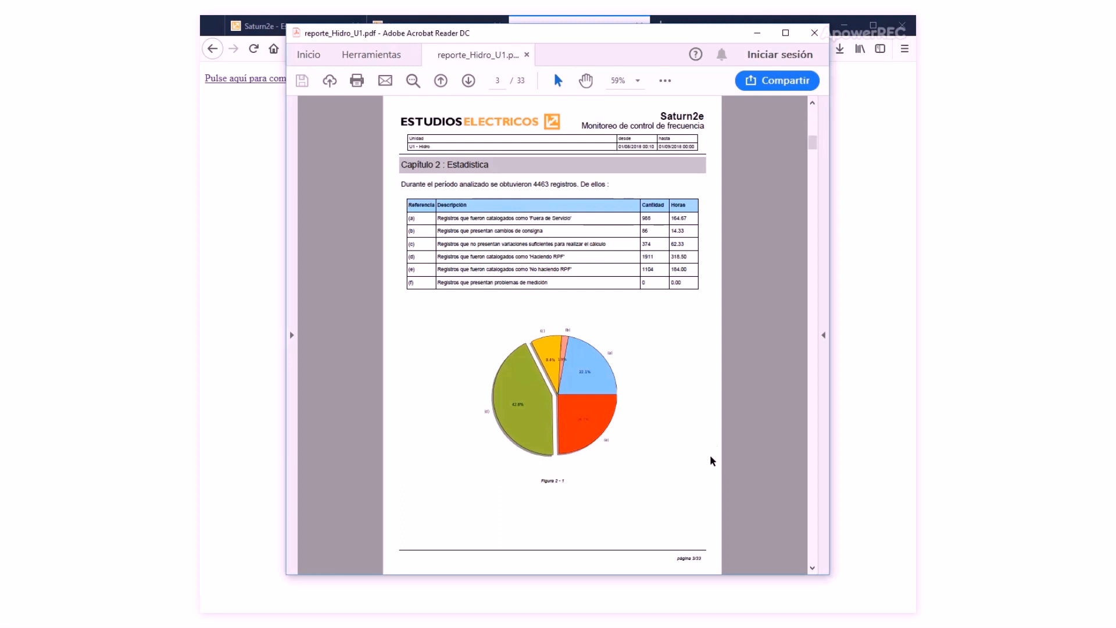
pyautogui.click(468, 80)
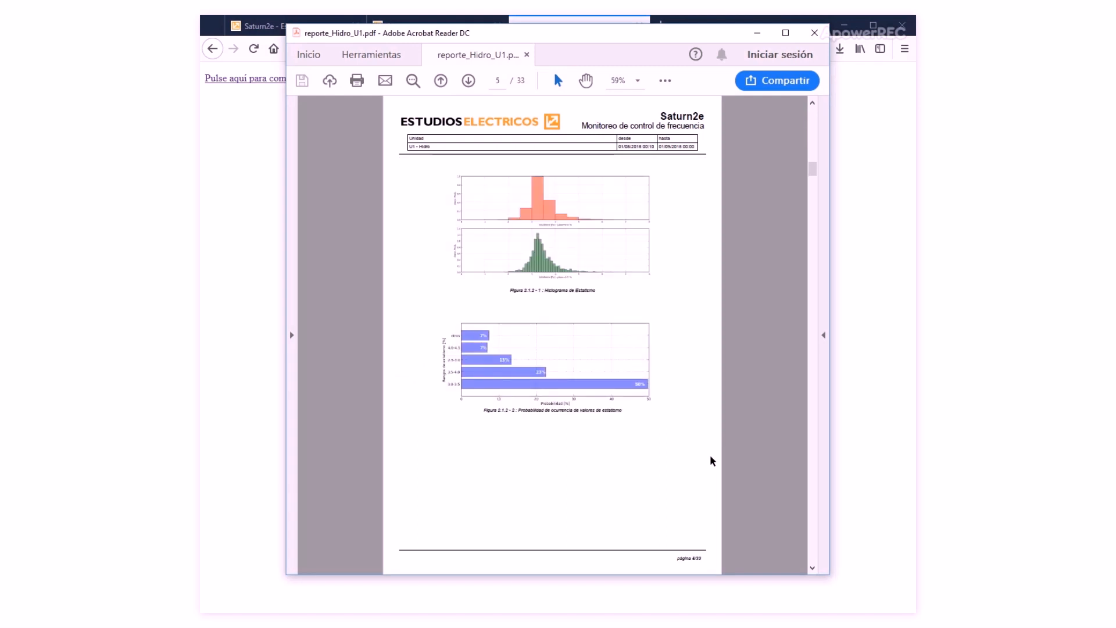
# Scroll the PDF down from page 5 to page 21 with the frequency and power plots
pyautogui.scroll(-3)
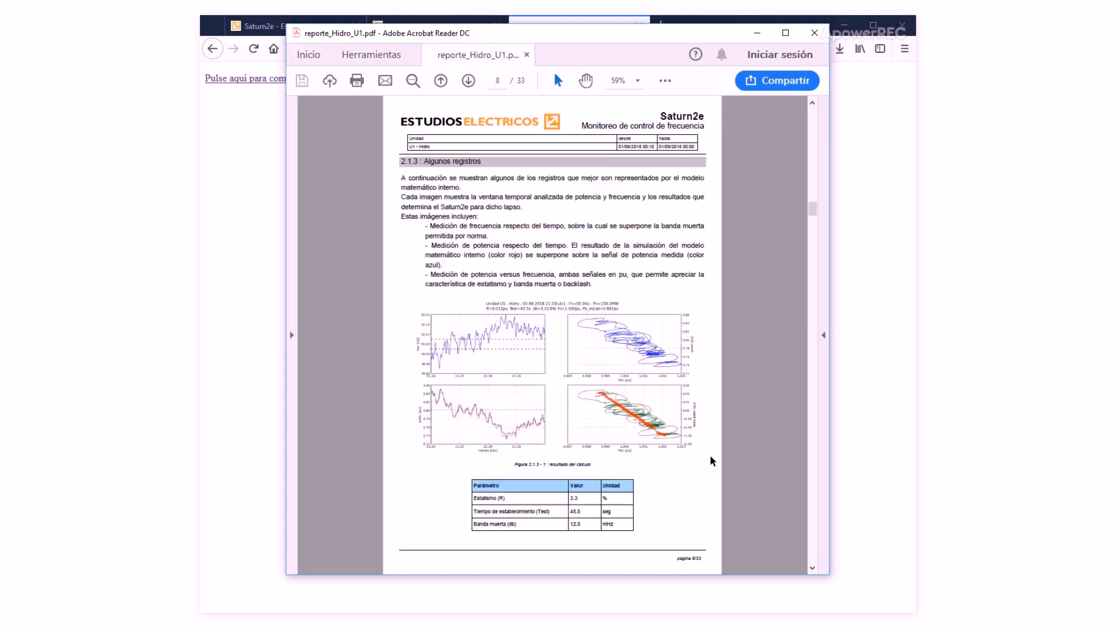
pyautogui.moveTo(418, 302)
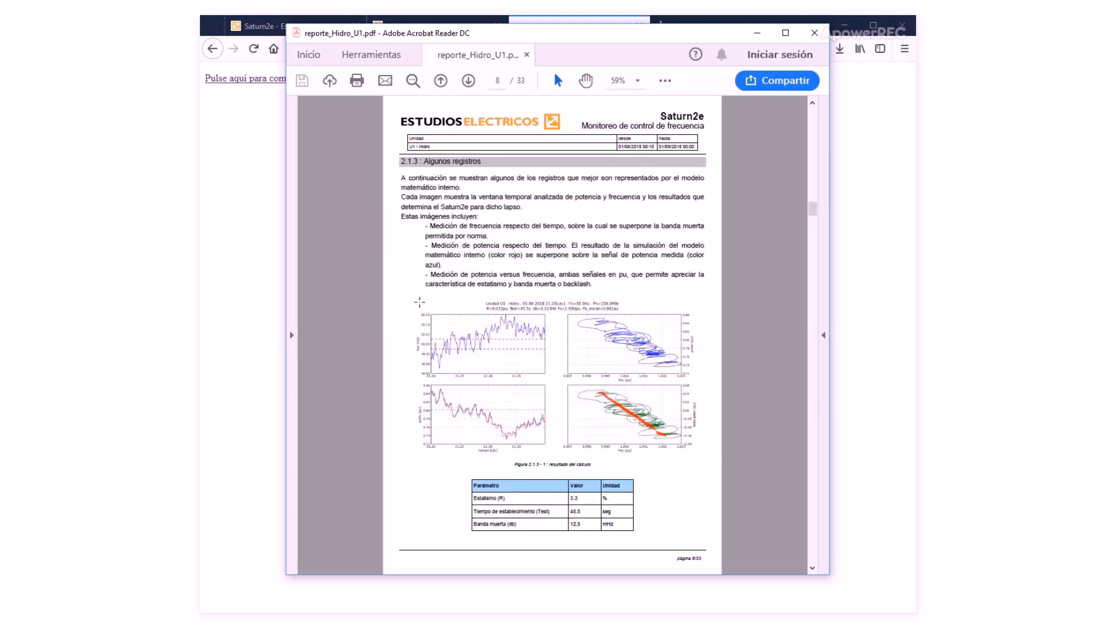
pyautogui.moveTo(713, 363)
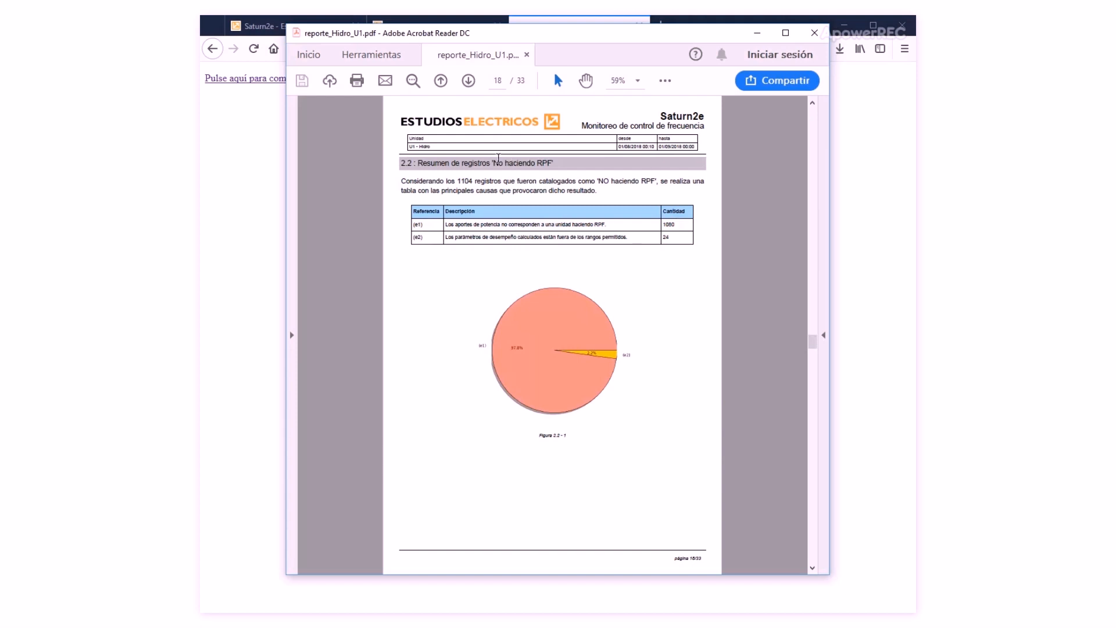
pyautogui.scroll(-3)
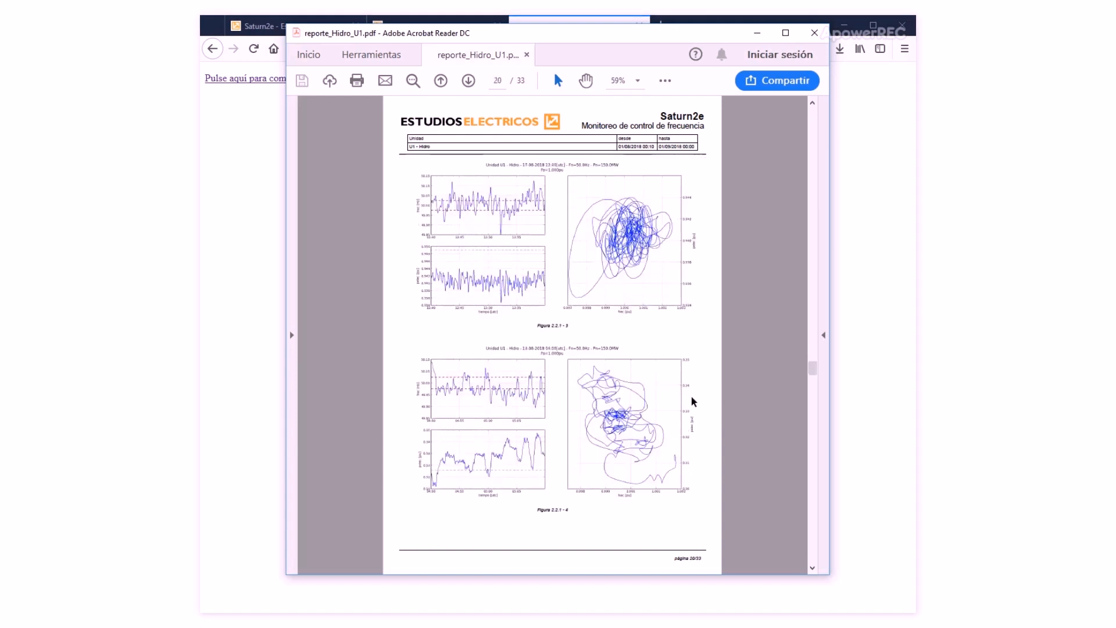
pyautogui.scroll(-3)
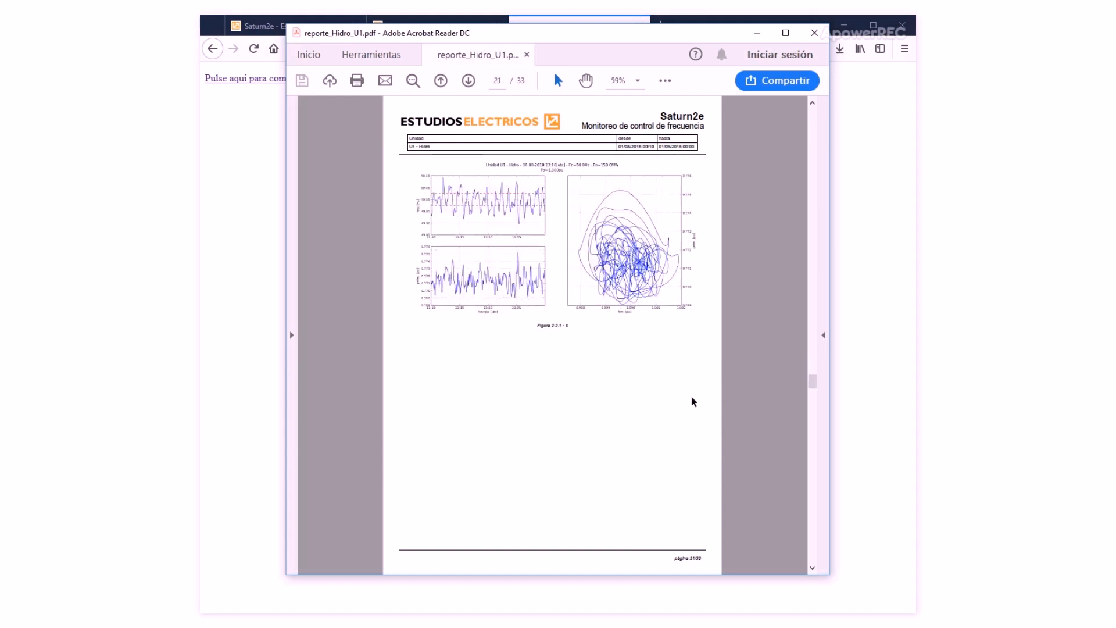